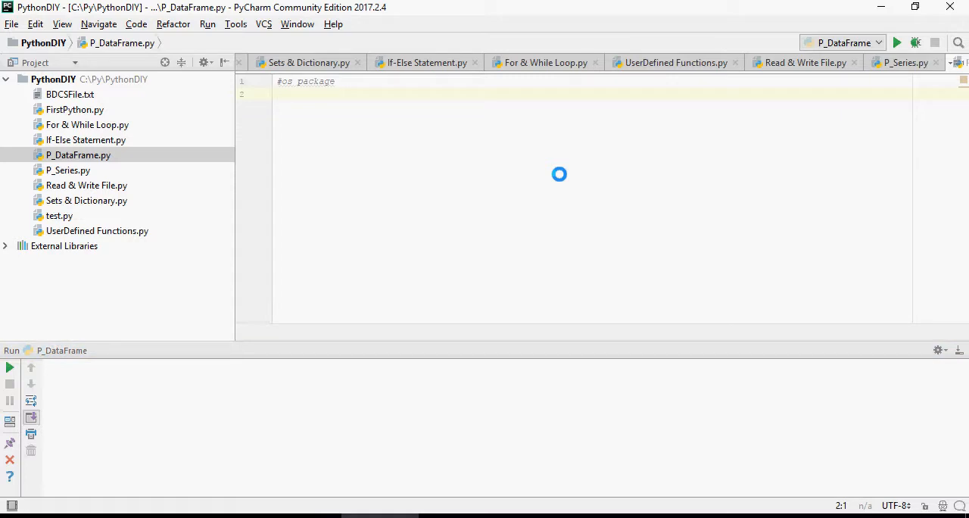
Add import os and print os.getcwd(), which outputs C:\Py\PythonDIY.
text(import os;)
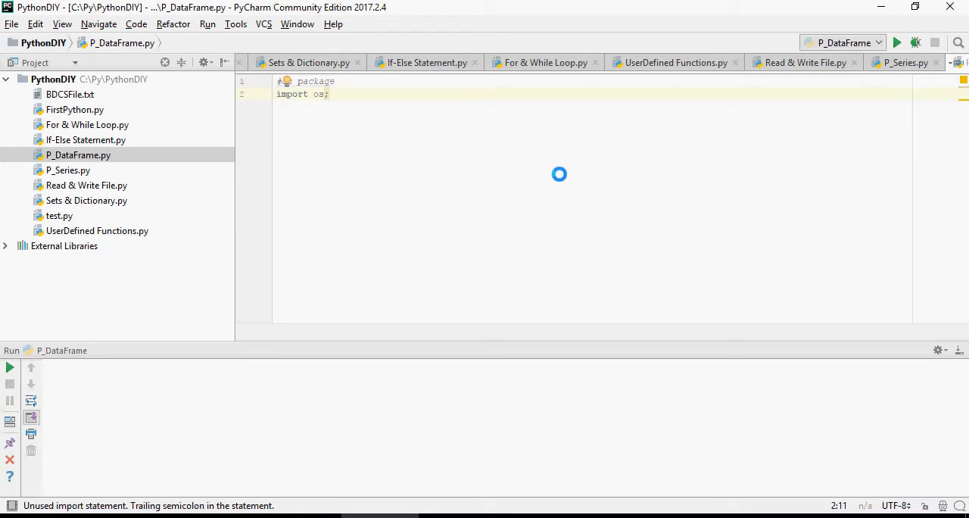
text(print("current working directory is ", os.getcwd());)
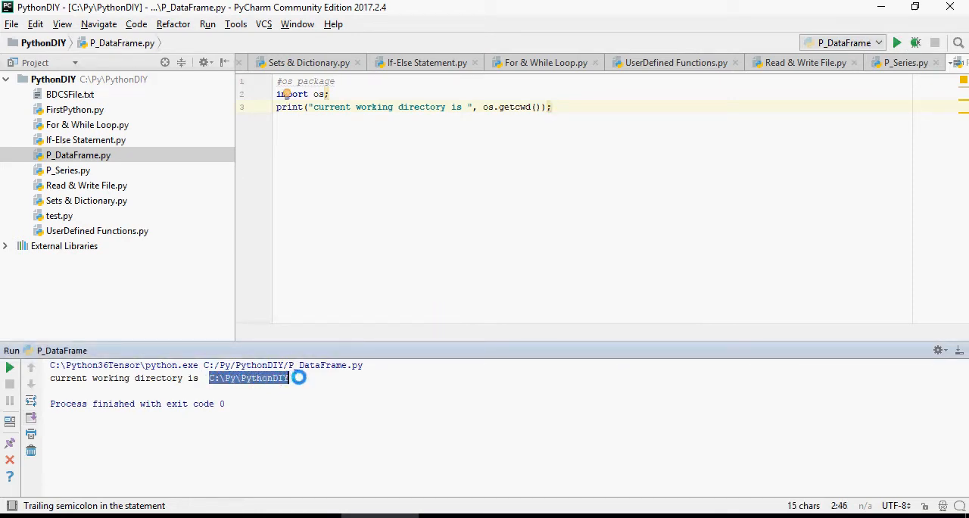
click(553, 107)
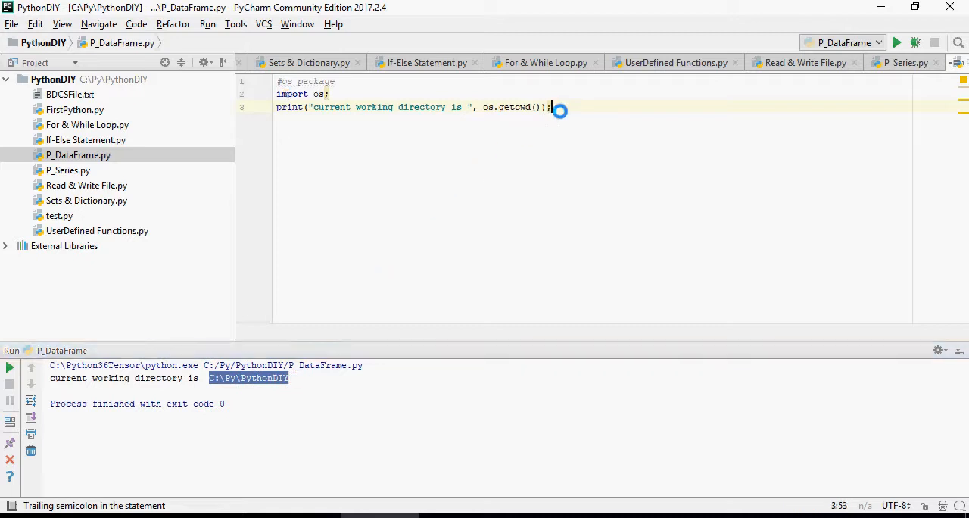
Print os.listdir() labelled 'list of items: ', run it, and scroll the output.
text(print("list of items: ", os.listdir());)
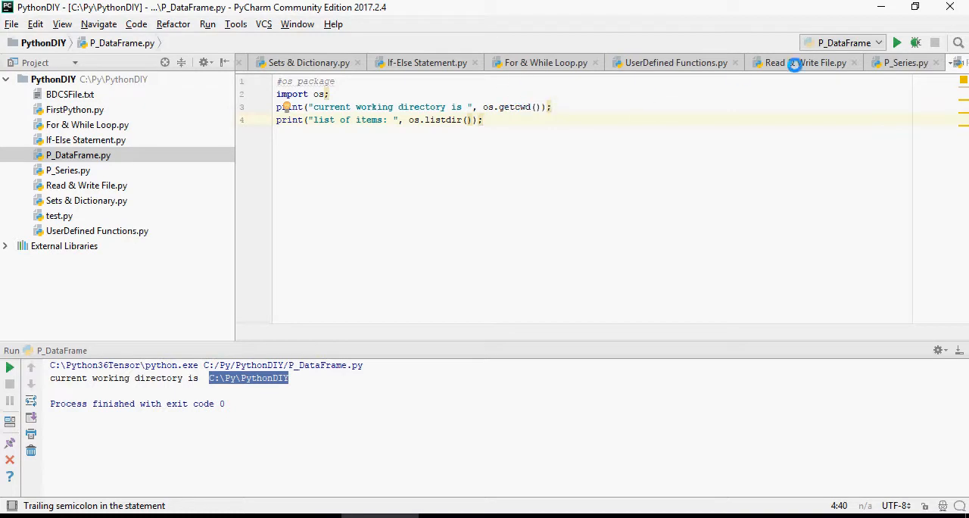
click(897, 43)
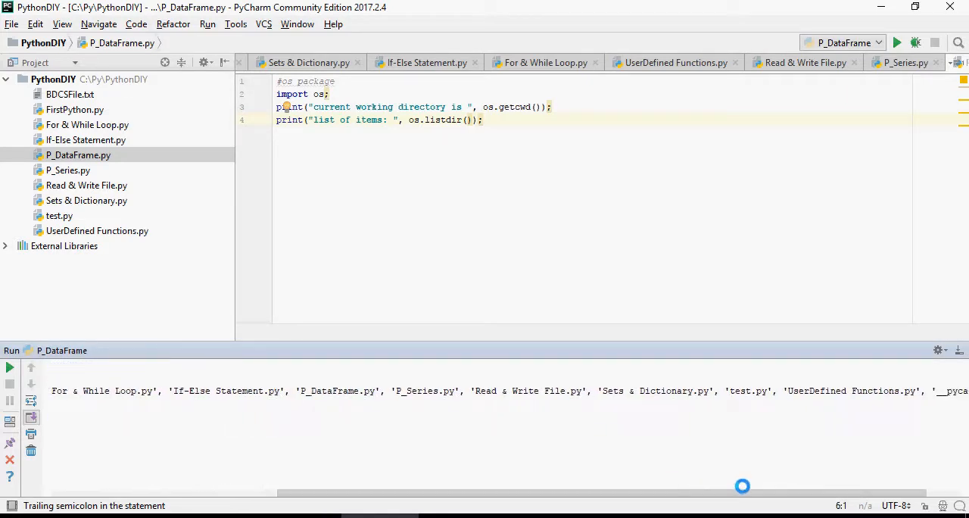
scroll(right, 3)
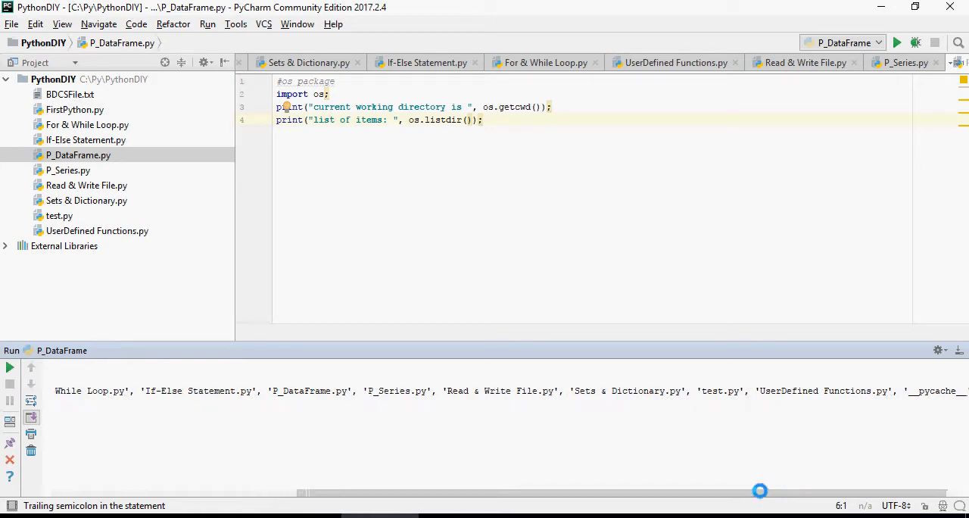
click(896, 42)
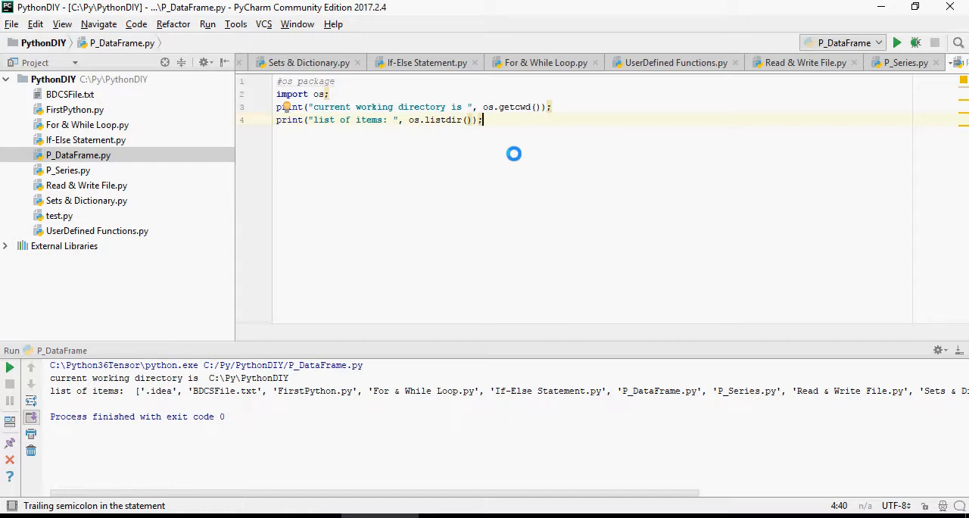
Add the comment #Data Frames on line 6.
text(#Data Frames)
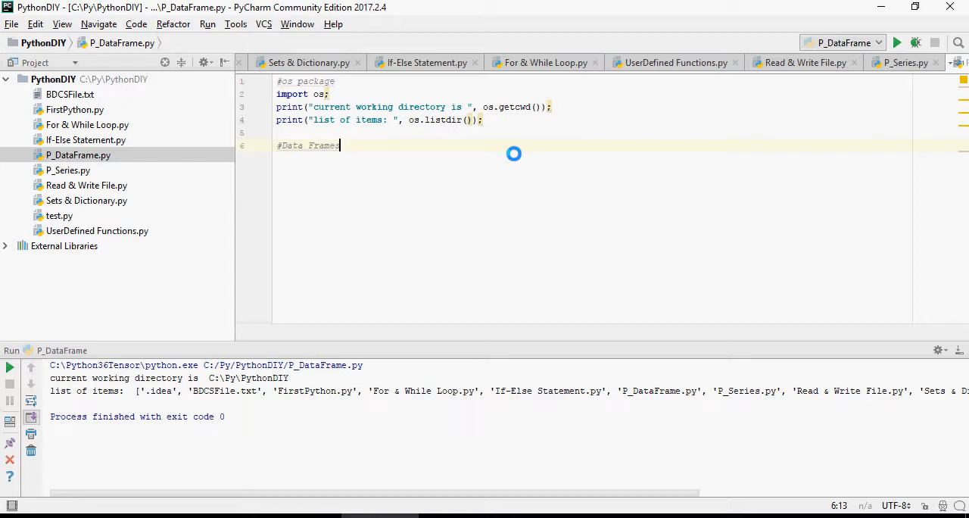
Import pandas as pd and load c:\py\prod_inv.csv into readcsv via pd.read_csv.
text(import pandas as pd;)
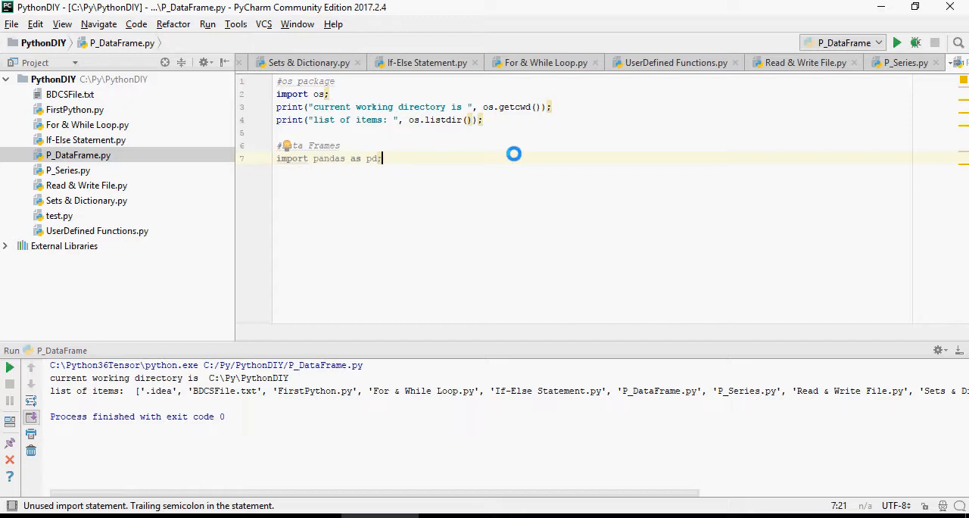
key(enter)
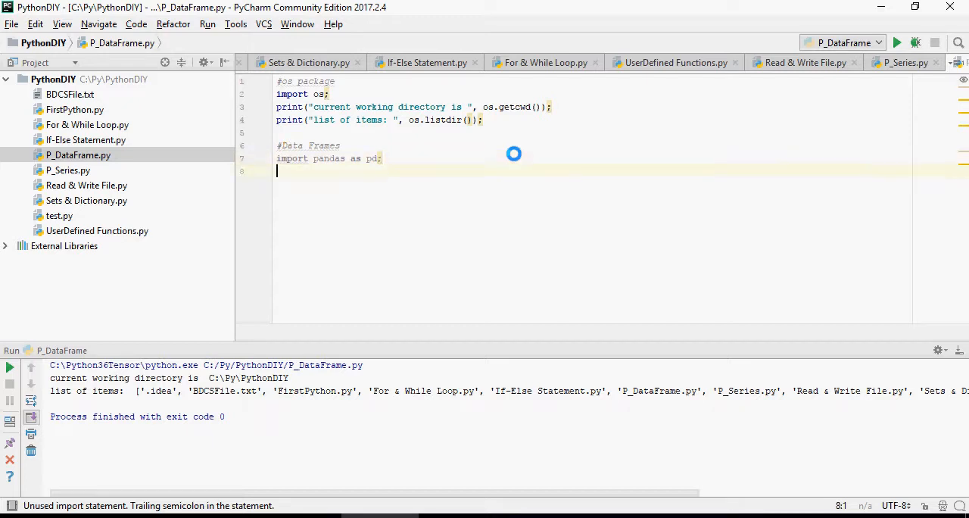
text(readcsv= pd.read_csv("c:\\py\\prod_inv.csv");)
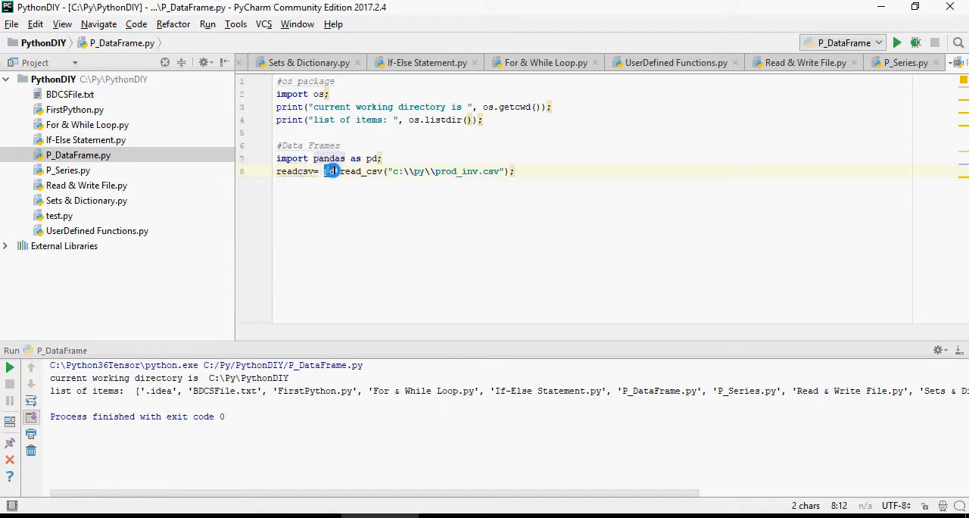
text(pd.read_csv)
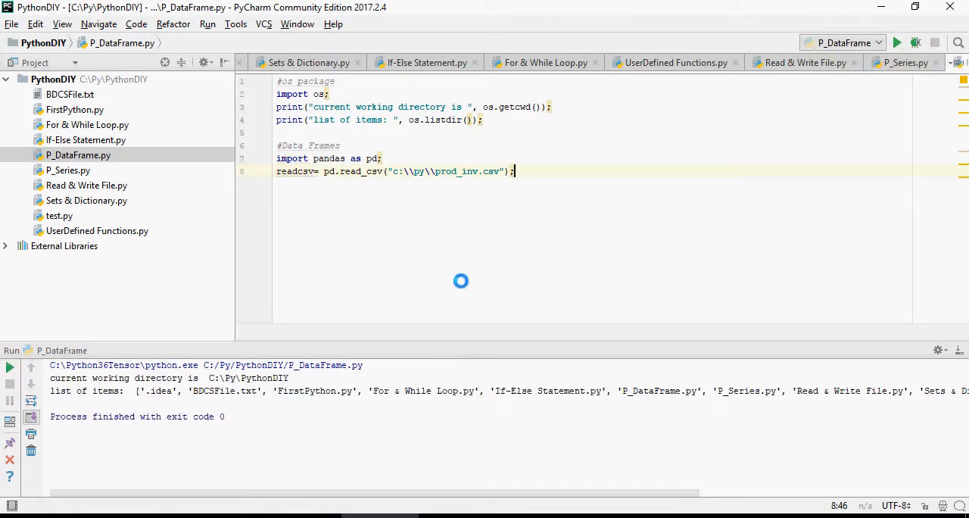
Add print(readcsv) and run to show the Banana-to-Spinach inventory table.
text(print(readcsv);)
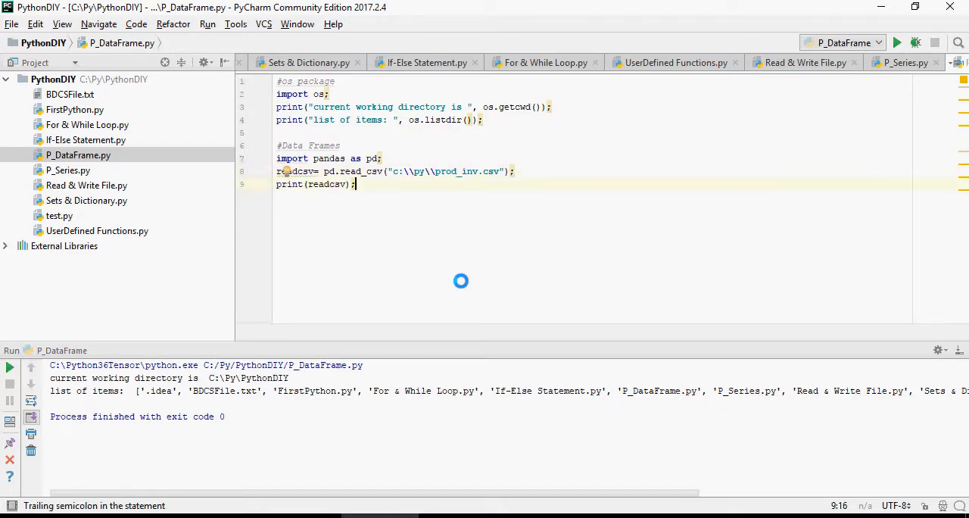
click(897, 42)
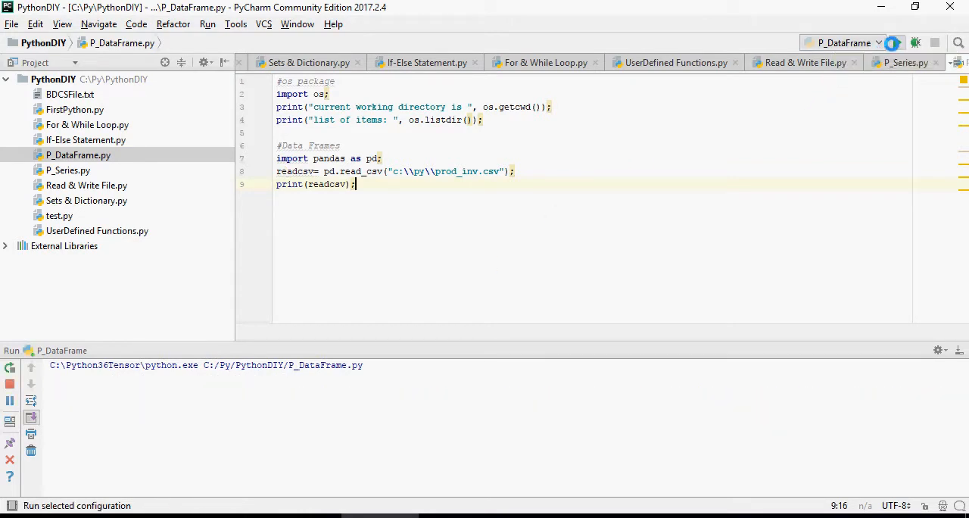
click(897, 43)
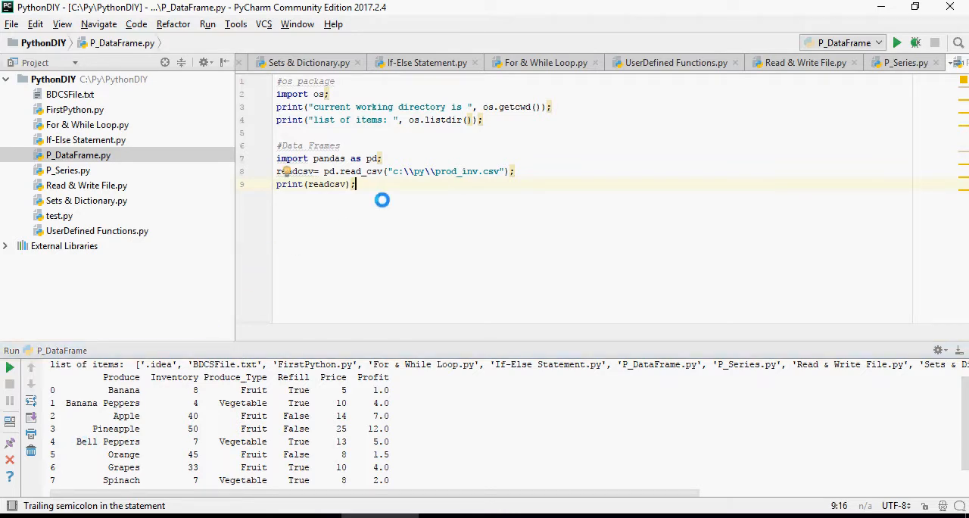
Create my_df with pd.DataFrame(readcsv), print it, and run the script.
text(my_df = pd.DataFrame(readcsv);)
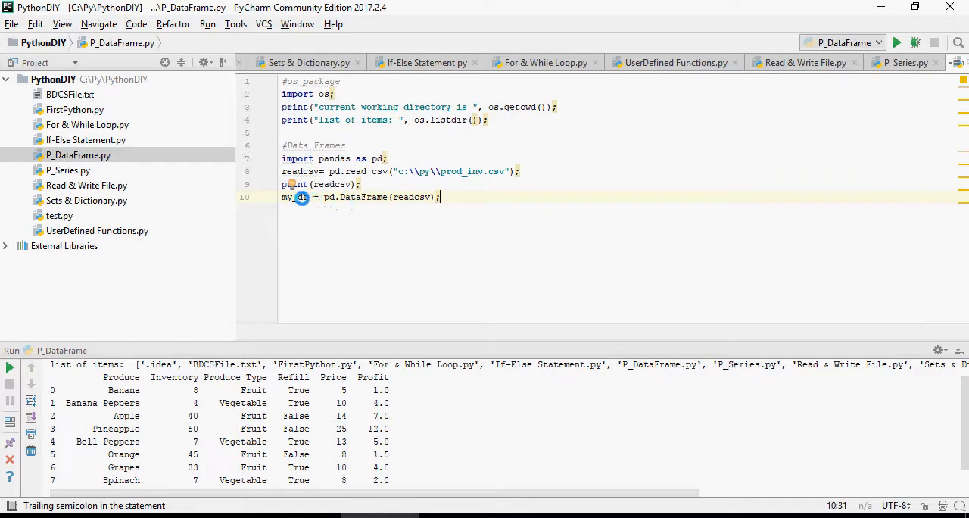
double_click(292, 197)
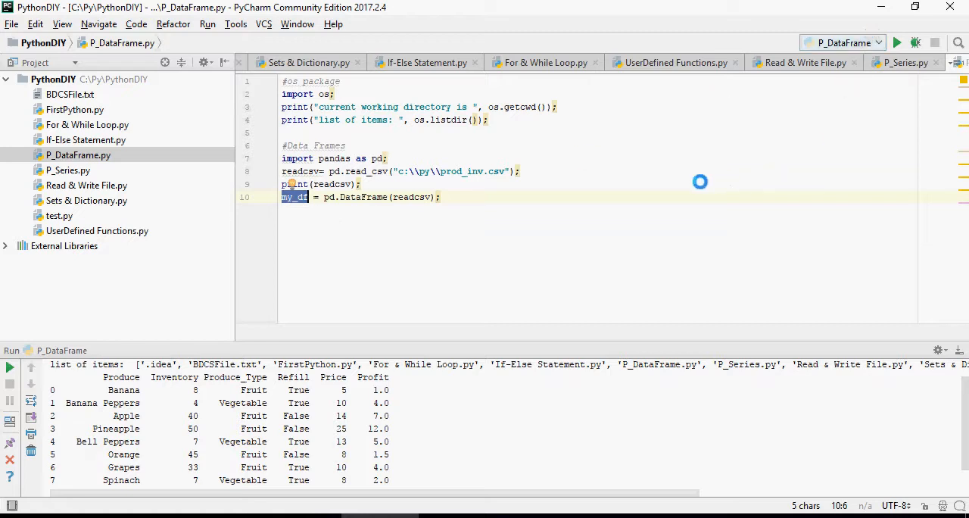
click(897, 42)
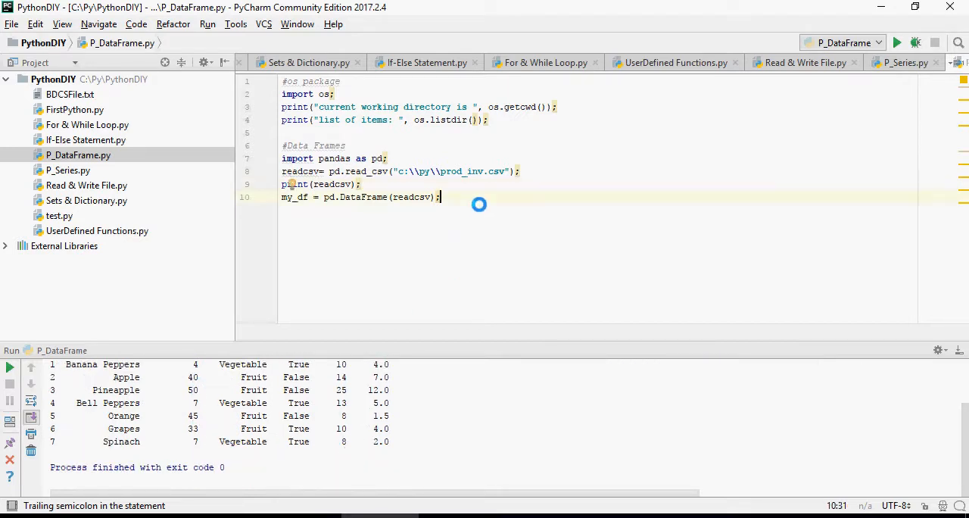
text(print(my_df);)
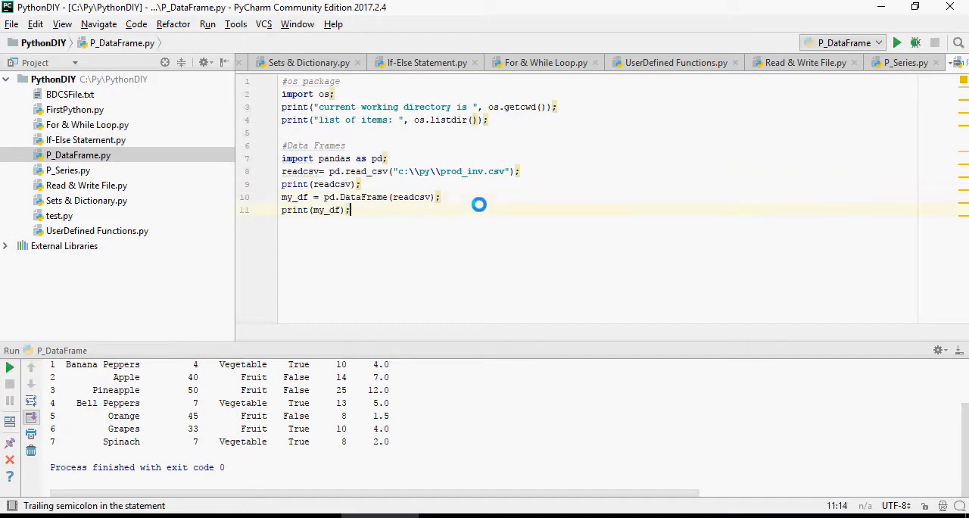
click(896, 43)
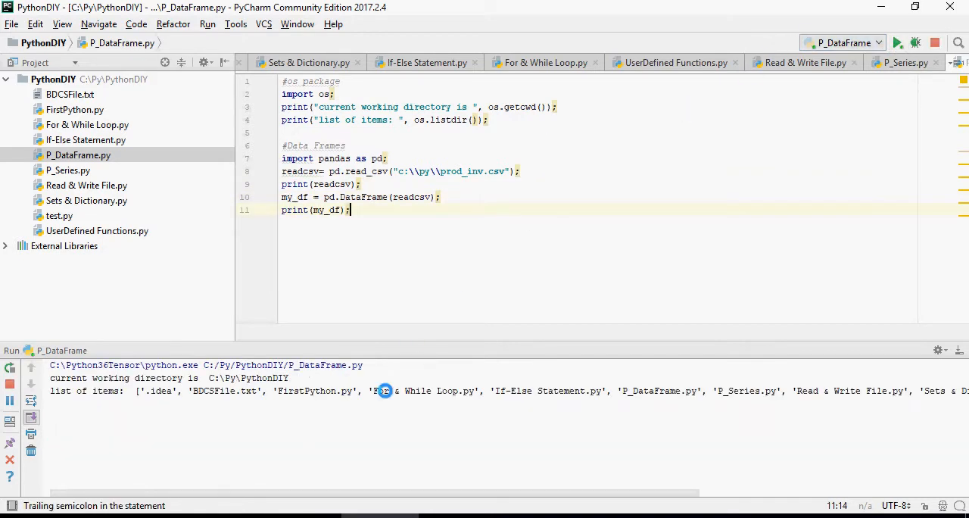
click(897, 42)
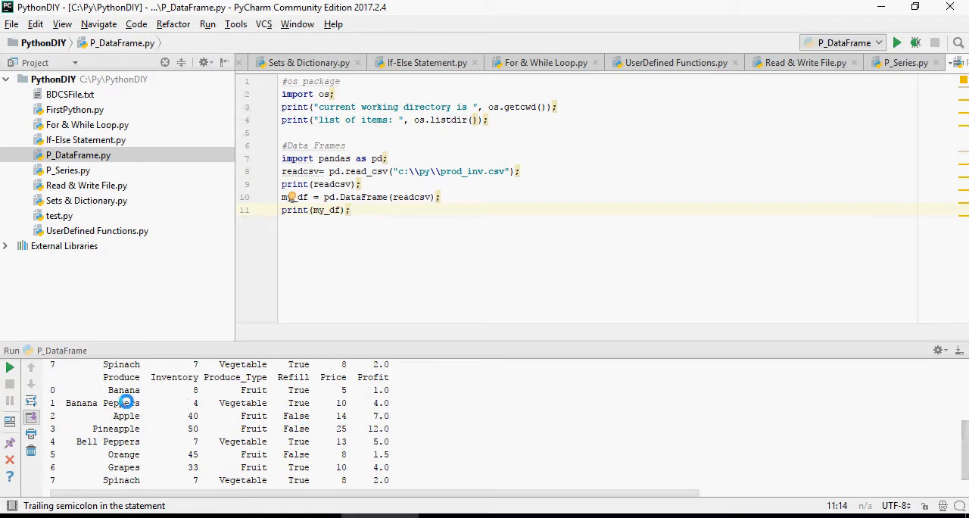
double_click(120, 376)
text(#print("my_df.head(10): ",my_df.head(10));        #first 10 records of a dataframe in a dataframe)
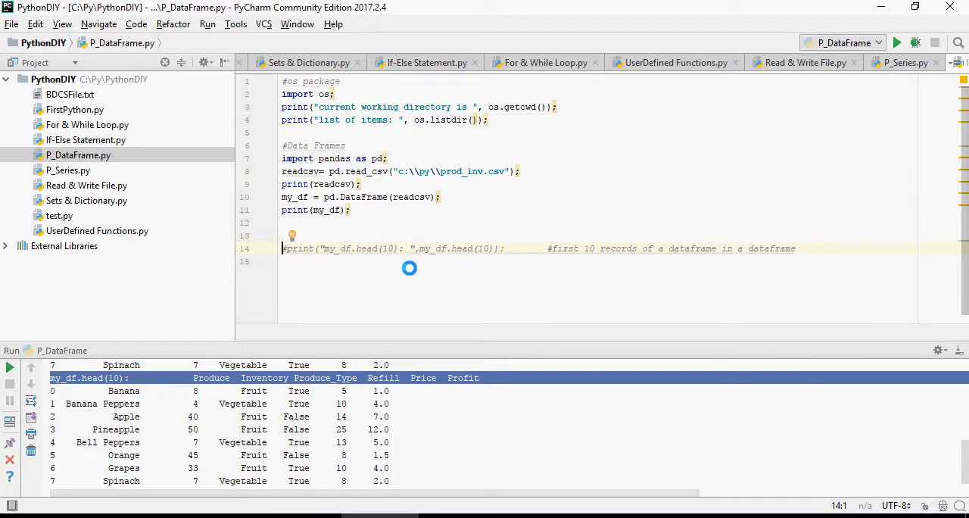
Print my_df.tail(10) with a last-10-records comment and run it.
text(print("my_df.tail(10): ",my_df.tail(10));		#last 10 records of a dataframe in a dataframe)
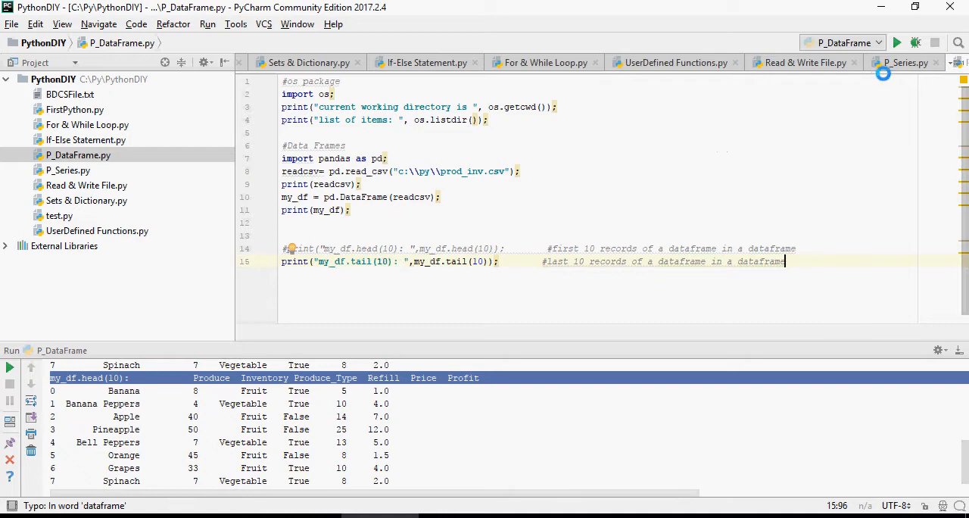
click(897, 42)
text(print("my_df.shape: ",my_df.shape);            #see number of rows & columns in a dataframe)
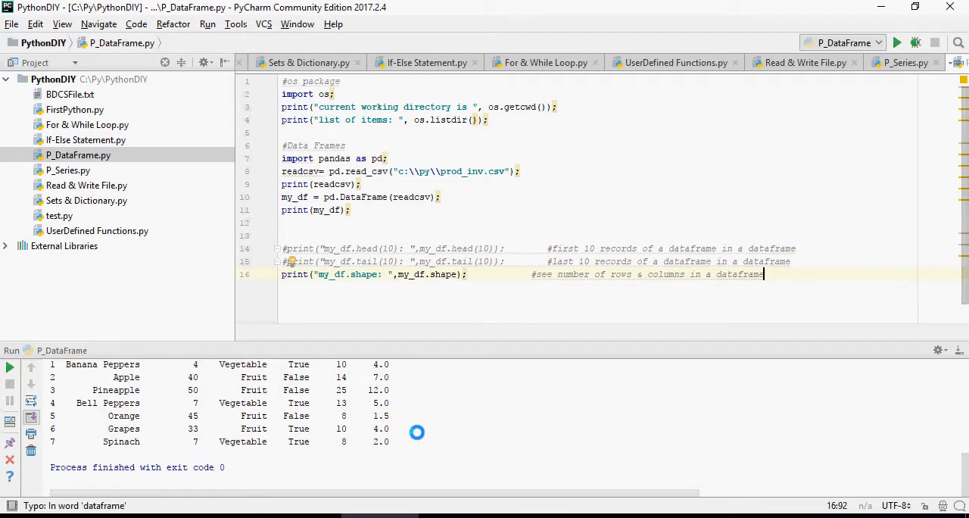
mouse_move(637, 221)
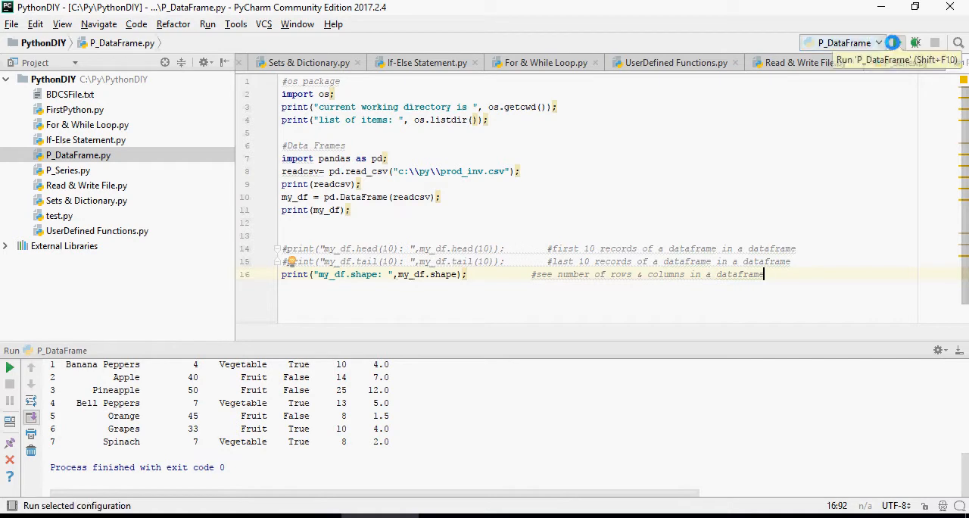
Run the script to print my_df.shape, giving (8, 6).
click(897, 42)
text(print("my_df.info: ",my_df.info());             #see the structure of the dataframe)
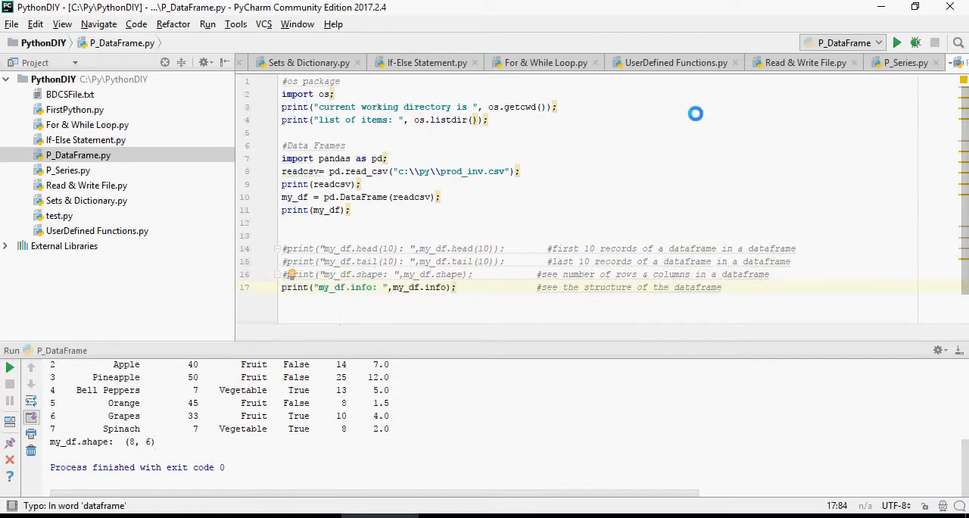
Run the my_df.info print line and start a new line below it.
click(897, 42)
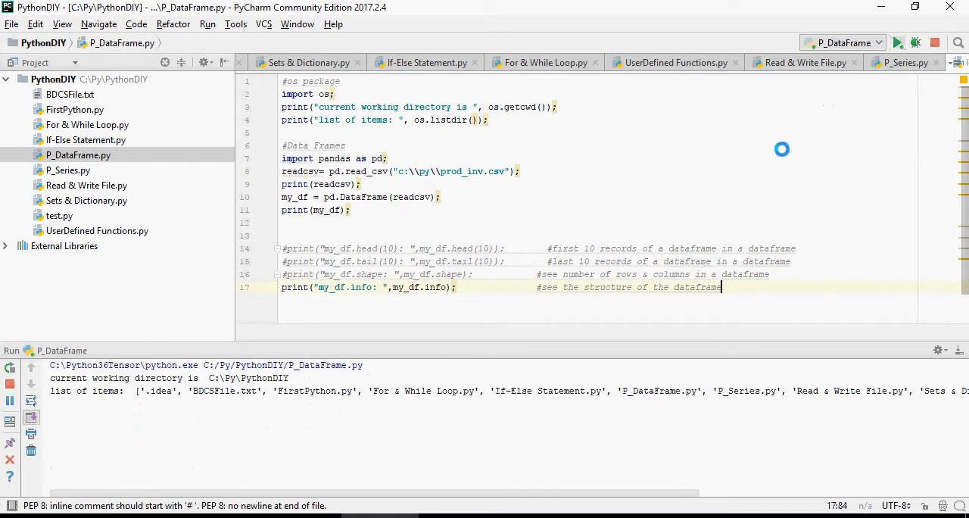
click(897, 43)
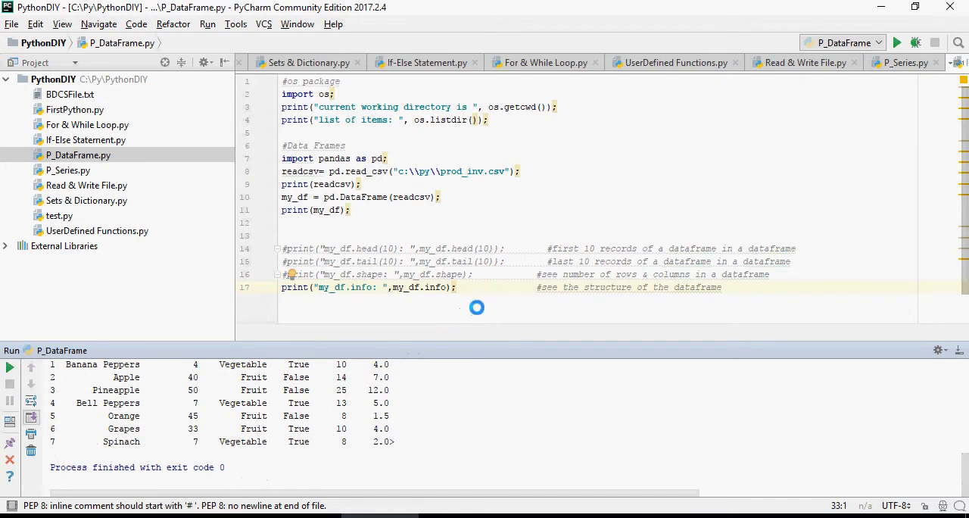
key(enter)
text(print("my_df.index: ",my_df.index);            #index of a dataframe)
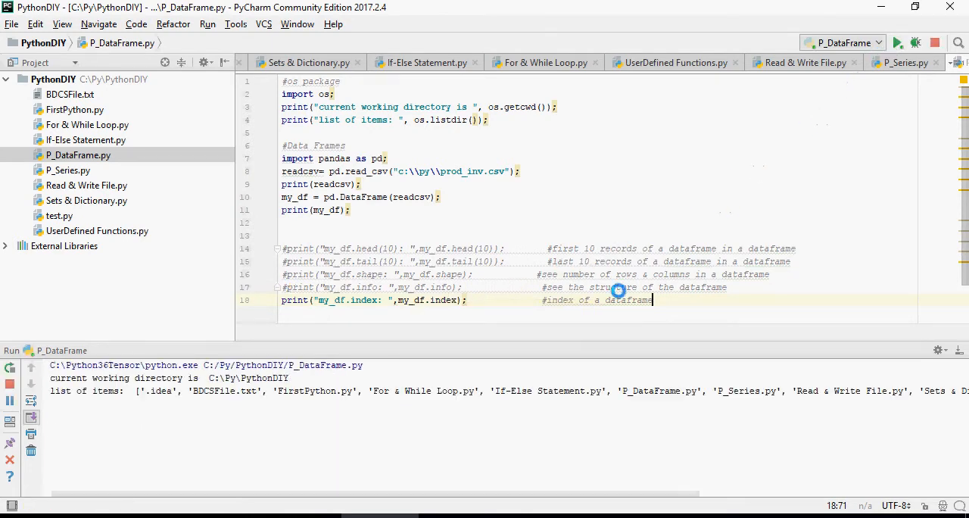
Run the my_df.index print, showing RangeIndex(start=0, stop=8, step=1).
click(897, 42)
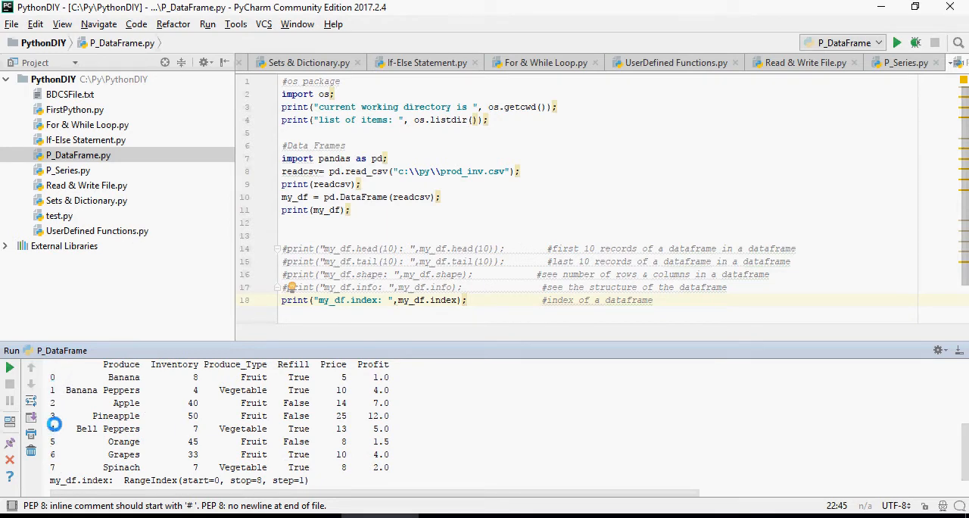
click(283, 222)
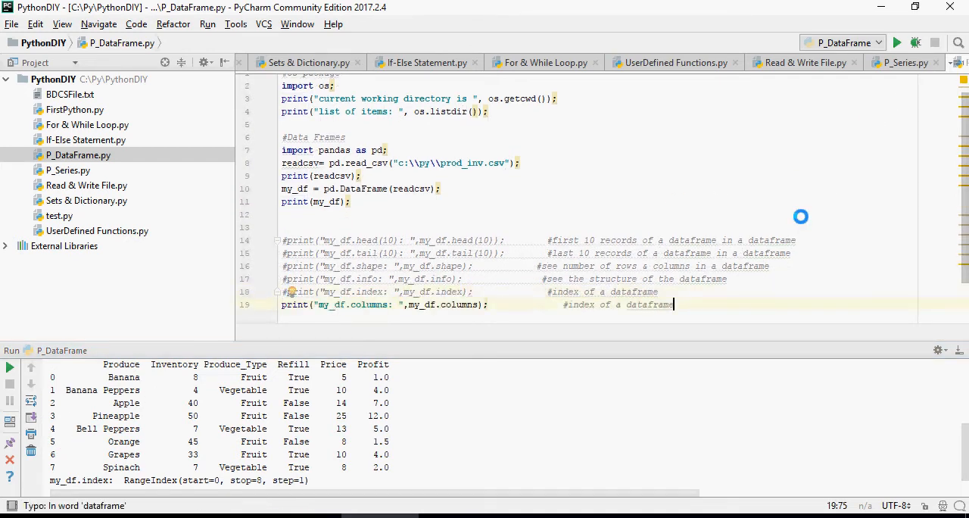
Run the script to print my_df.columns, listing the six produce columns.
click(897, 42)
text(print("my_df.len: ",len(my_df));        #last 10 records of a dataframe in a dataframe)
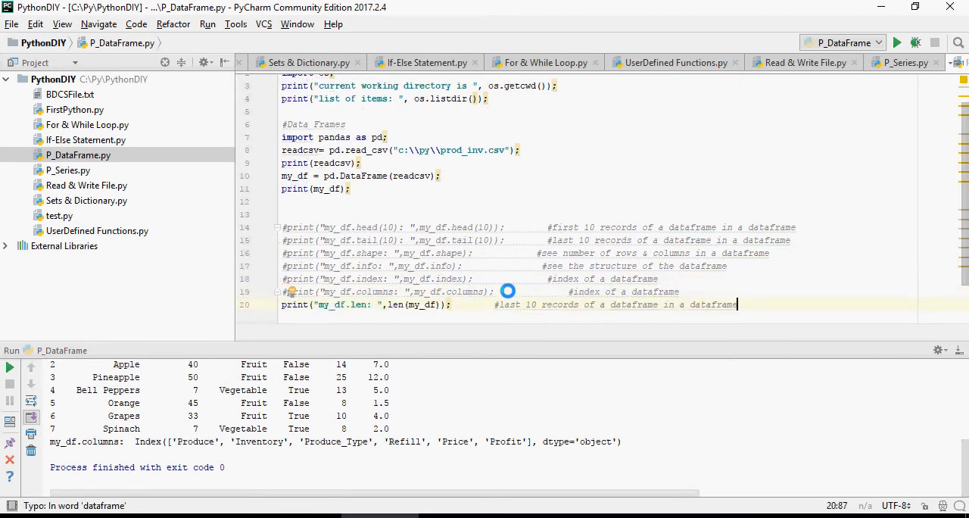
mouse_move(538, 305)
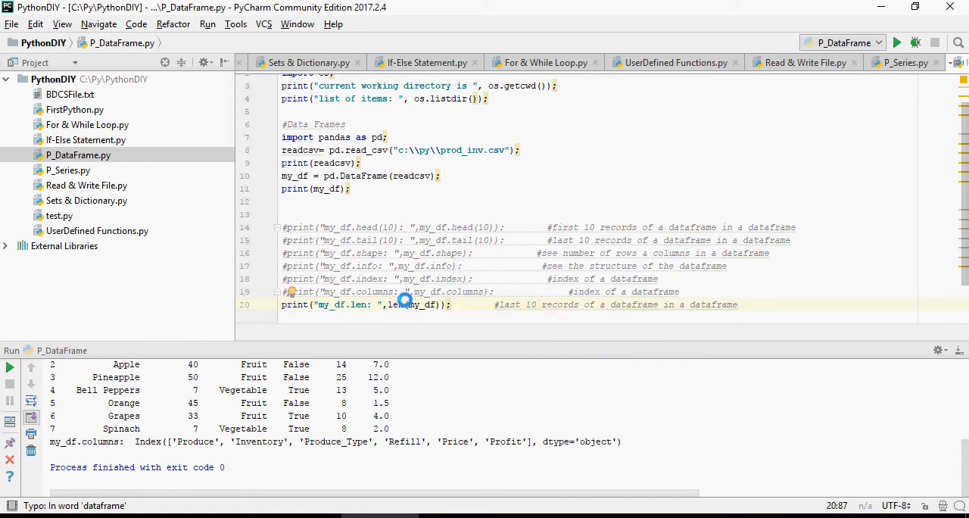
Rerun the script to print the DataFrame length from len(my_df).
click(897, 43)
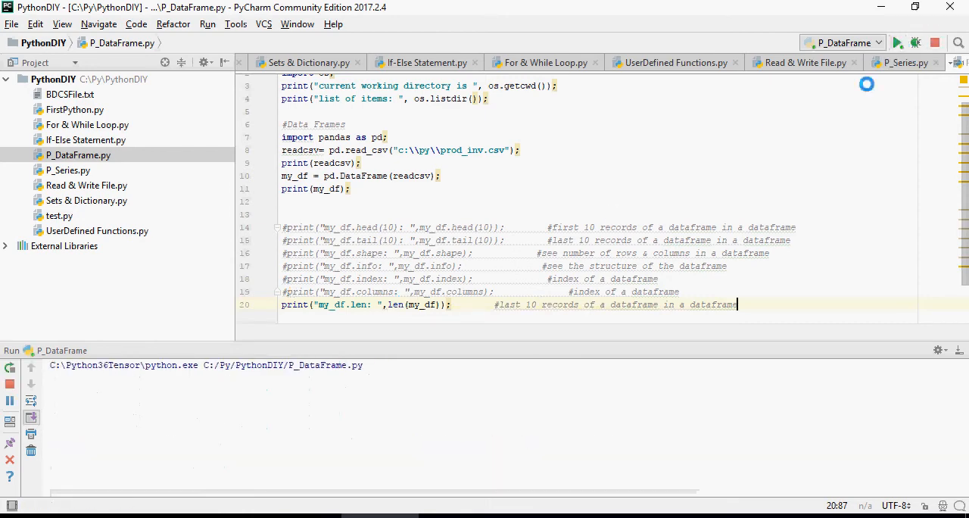
click(897, 43)
text(print("my_df.describe: ",my_df.describe);          #describe a dataframe)
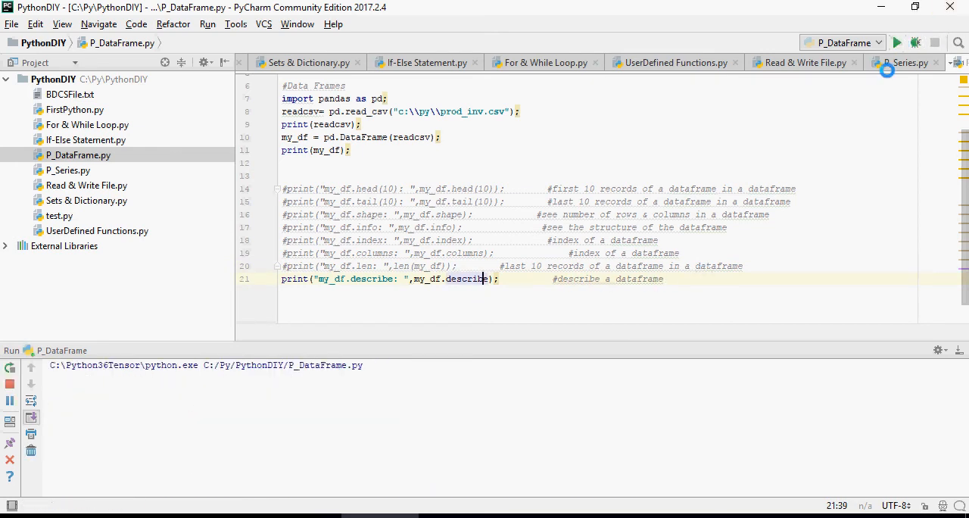
Run the script to print my_df.describe, showing the bound method and produce table.
click(898, 42)
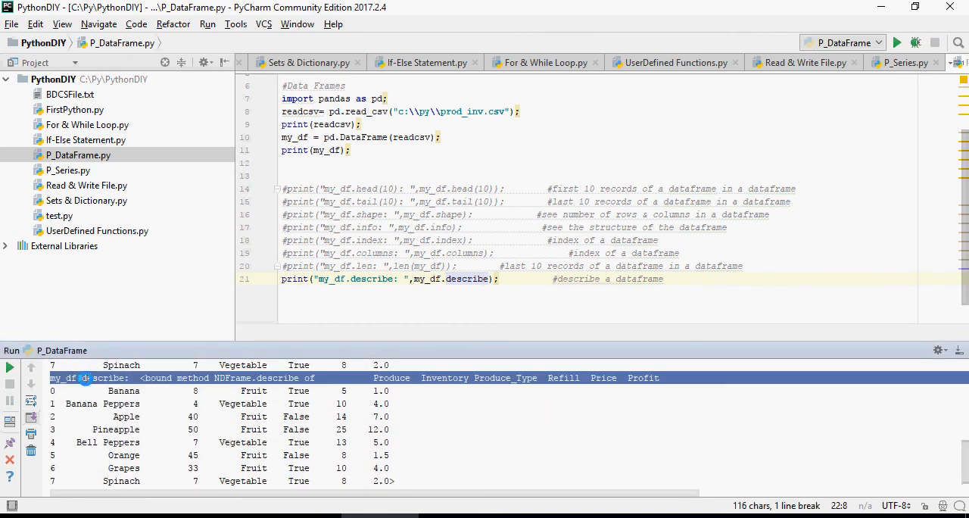
mouse_move(505, 264)
text(ength)
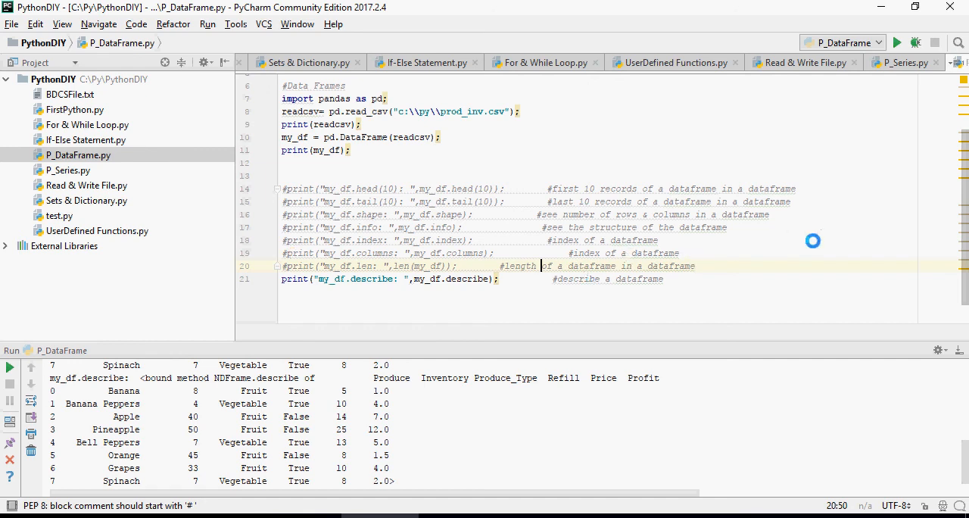
mouse_move(537, 270)
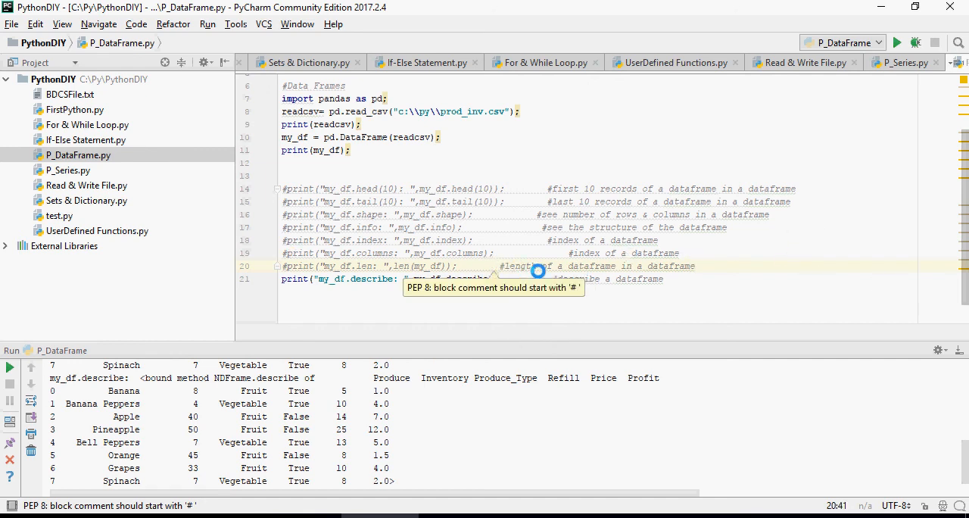